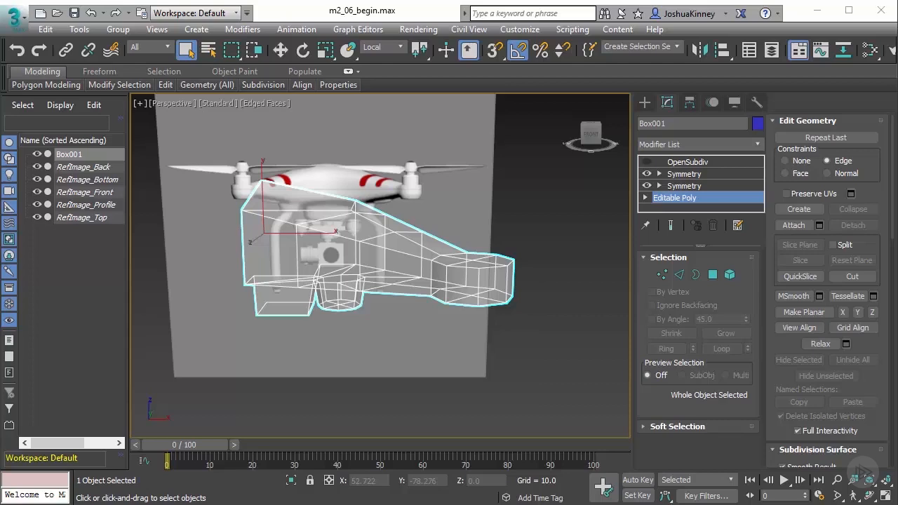
pyautogui.moveTo(449, 320)
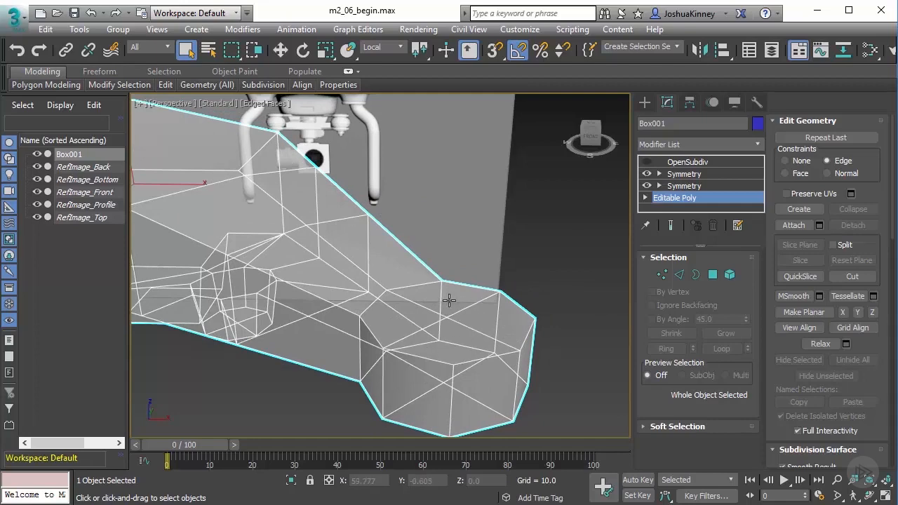
# Step: Select the motor end's octagonal top faces and preview a -4.2 extrusion
pyautogui.moveTo(449, 300); pyautogui.dragTo(417, 298)
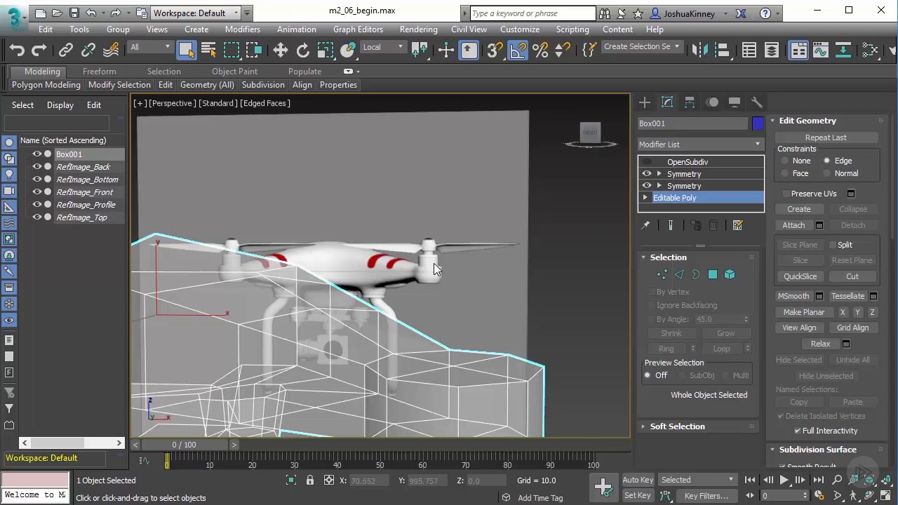
pyautogui.moveTo(428, 269)
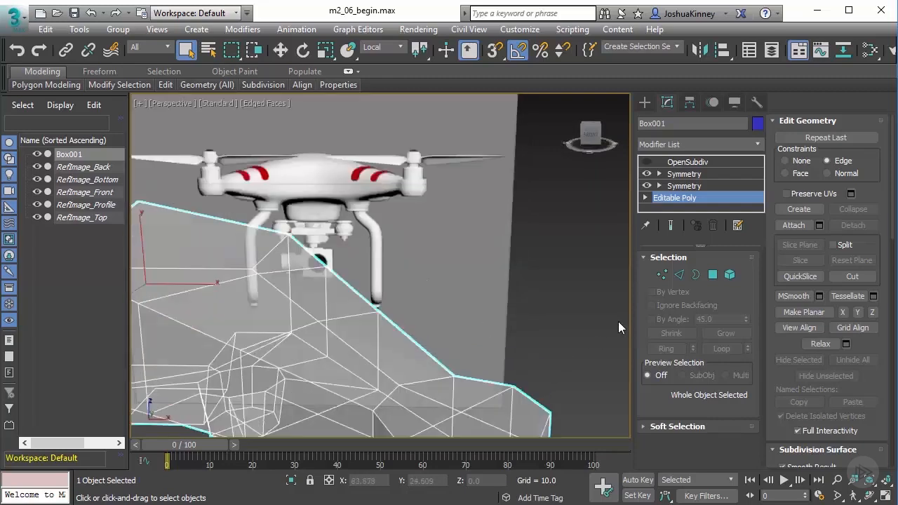
pyautogui.click(712, 275)
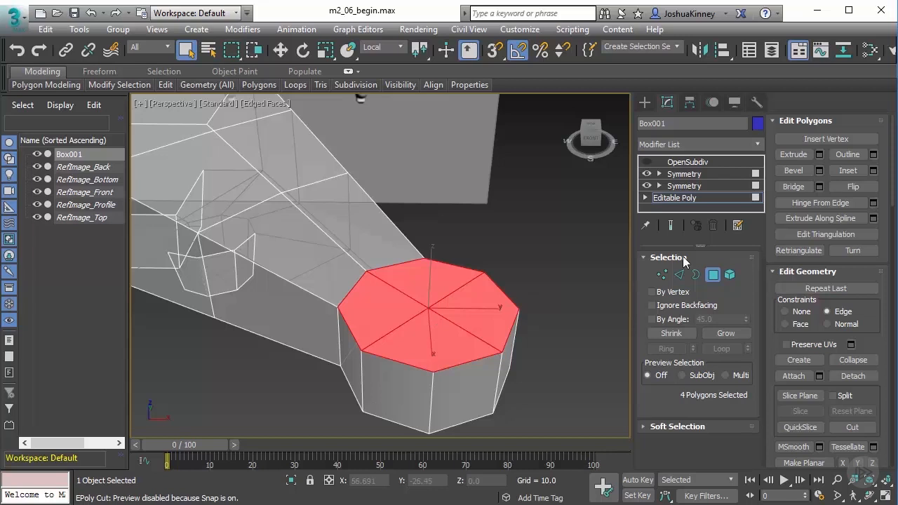
pyautogui.click(822, 153)
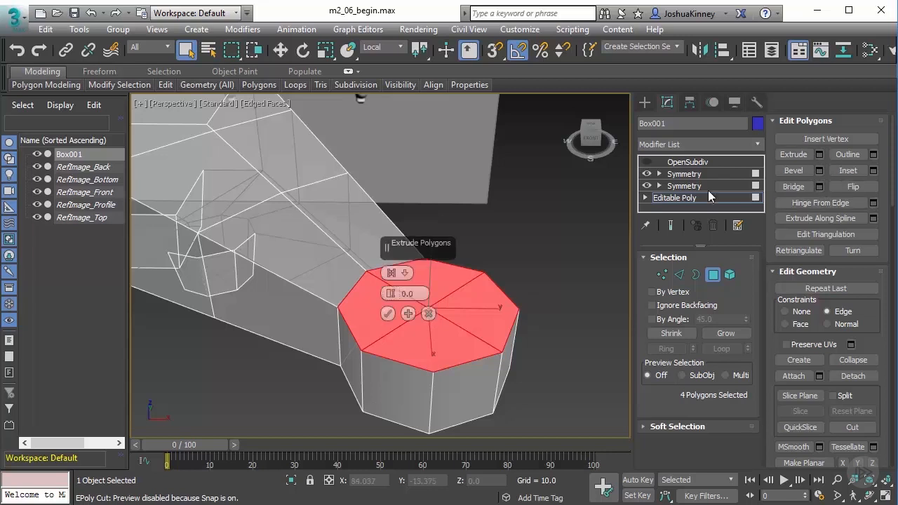
pyautogui.moveTo(386, 293); pyautogui.dragTo(386, 312)
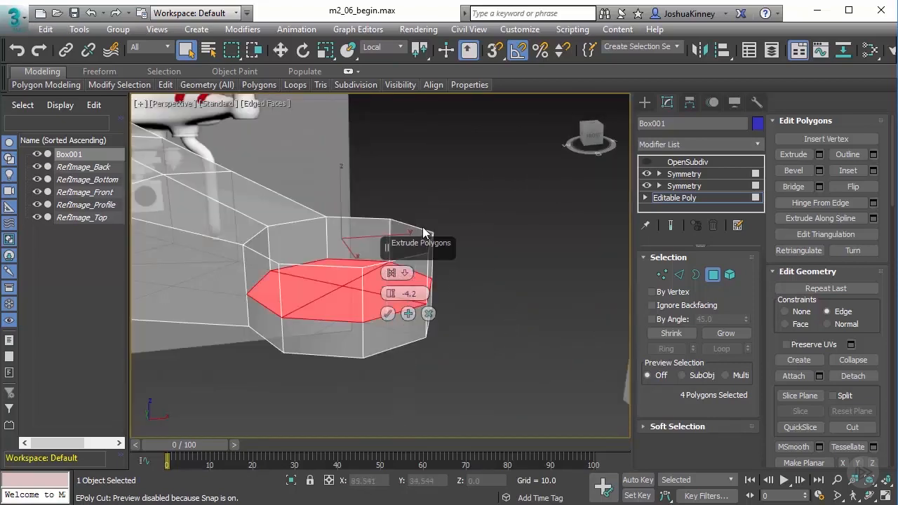
pyautogui.moveTo(421, 232); pyautogui.dragTo(307, 311)
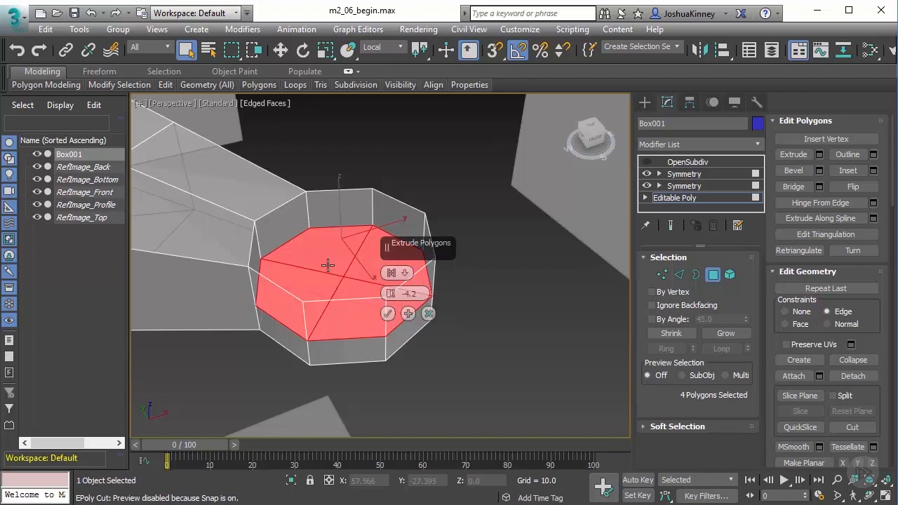
pyautogui.moveTo(428, 314)
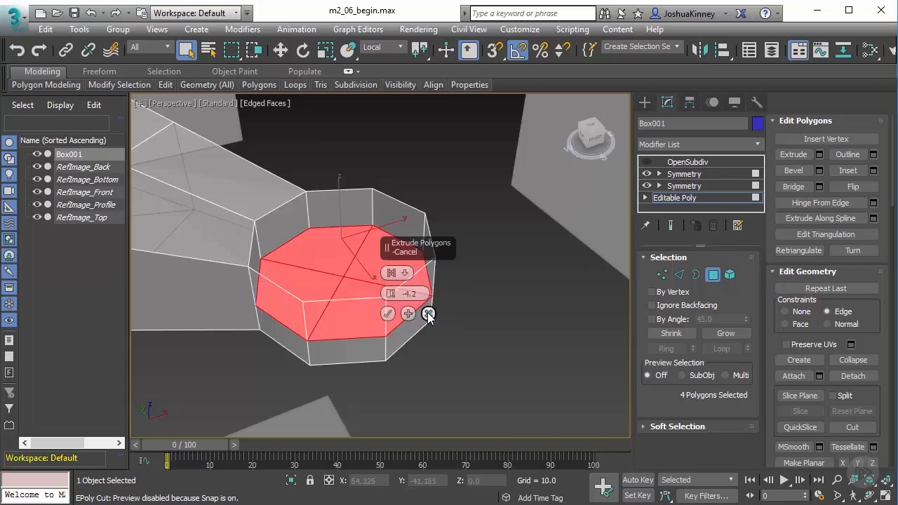
# Step: Cancel the extrusion and inset the octagonal top cap by 2.0
pyautogui.click(428, 313)
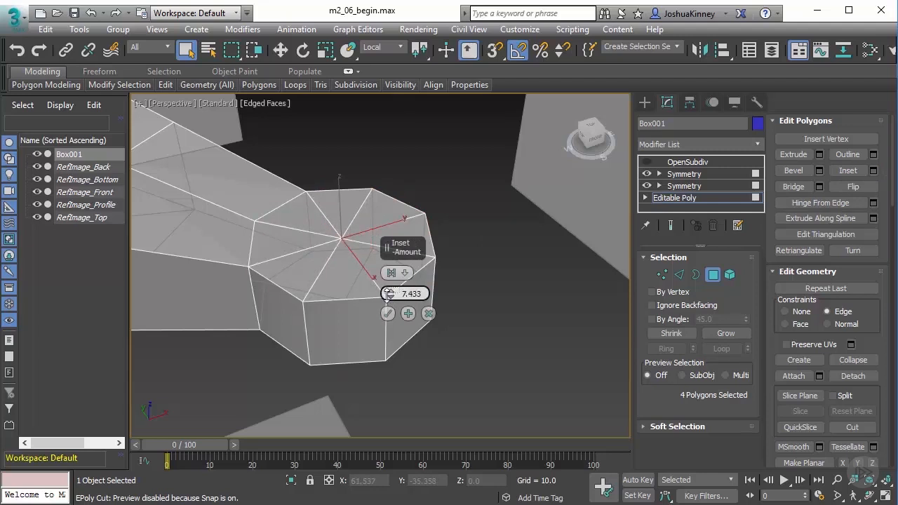
pyautogui.moveTo(388, 294); pyautogui.dragTo(379, 300)
pyautogui.write('2')
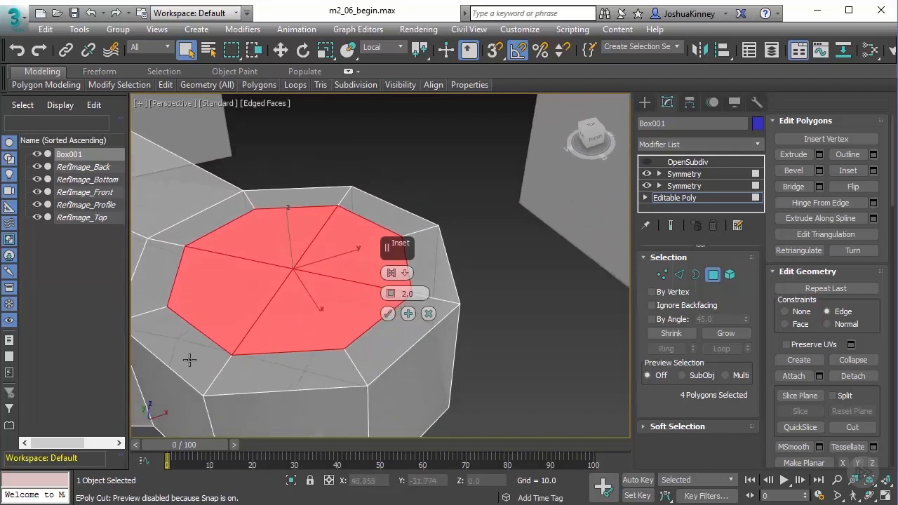
pyautogui.moveTo(292, 196)
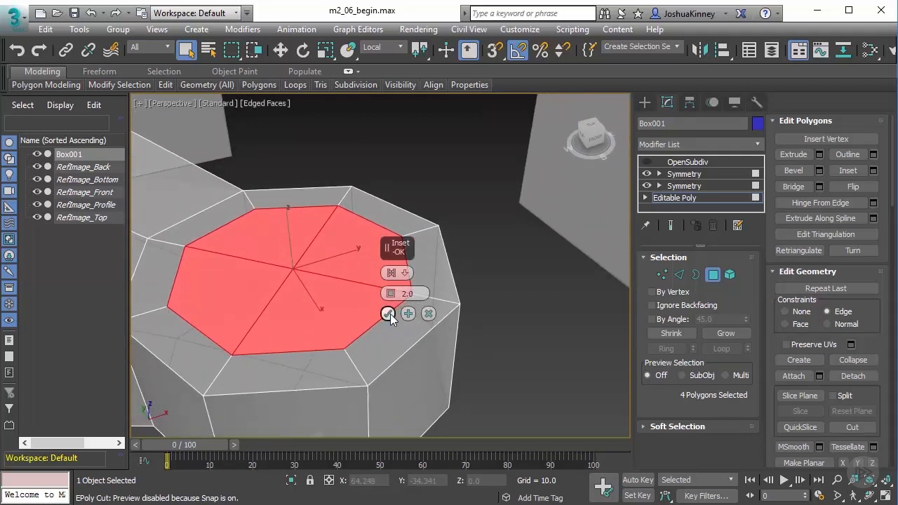
pyautogui.click(388, 313)
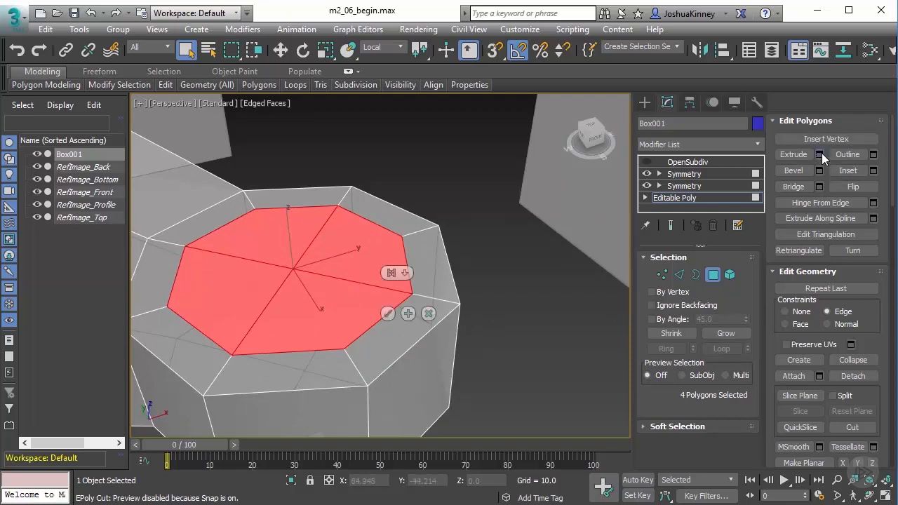
# Step: Extrude the inset octagonal face down by -5.0 to form the motor recess
pyautogui.moveTo(408, 274); pyautogui.dragTo(408, 293)
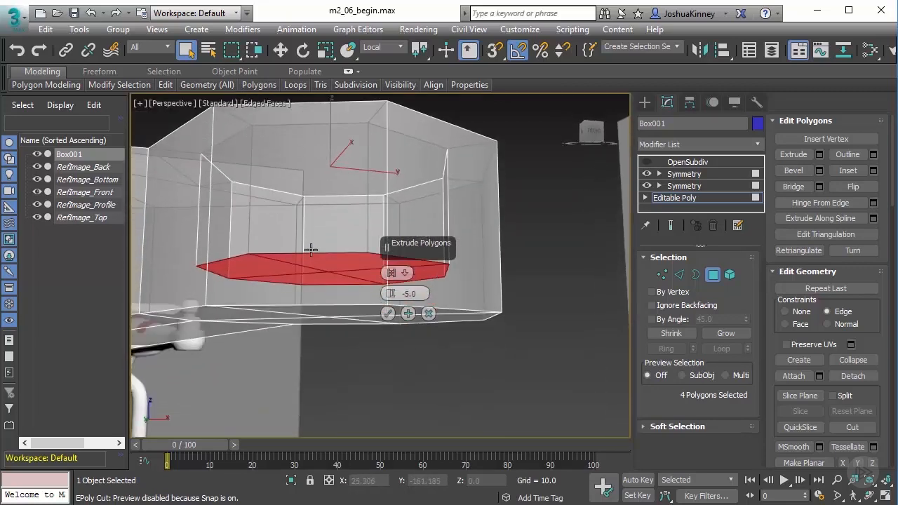
pyautogui.moveTo(311, 250); pyautogui.dragTo(284, 291)
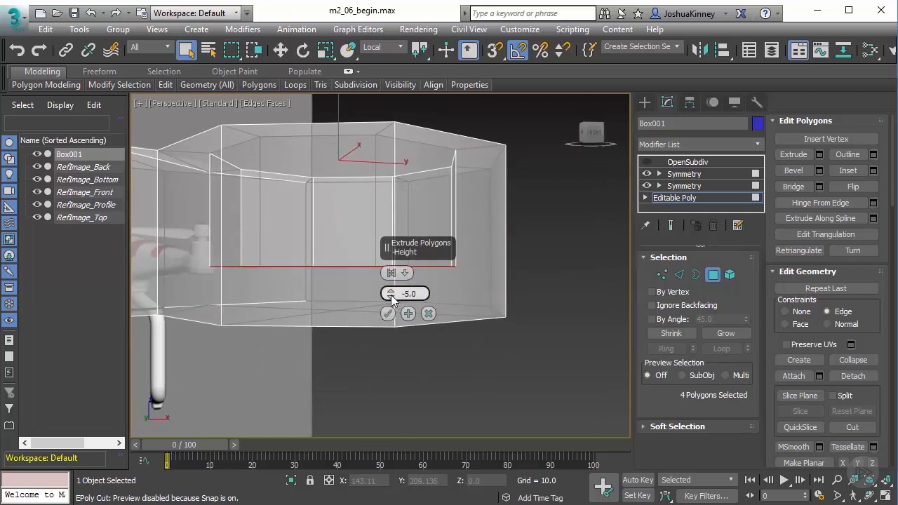
pyautogui.moveTo(406, 293); pyautogui.dragTo(305, 324)
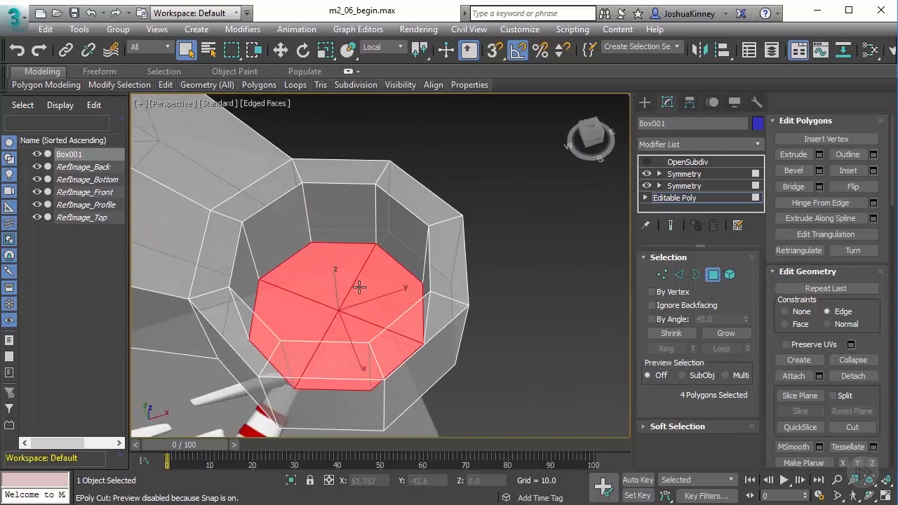
pyautogui.moveTo(363, 320)
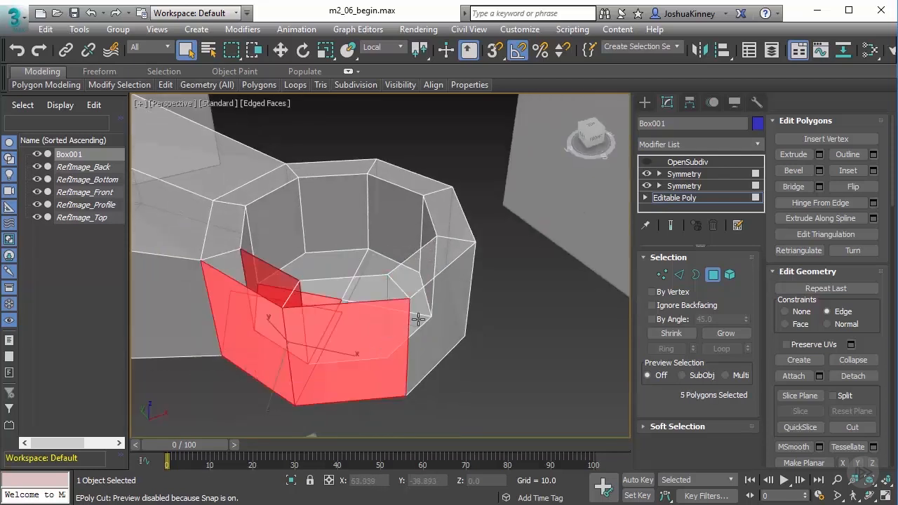
# Step: Undo two wrong face selections on the motor end with Ctrl+Z
pyautogui.press('ctrl+z')
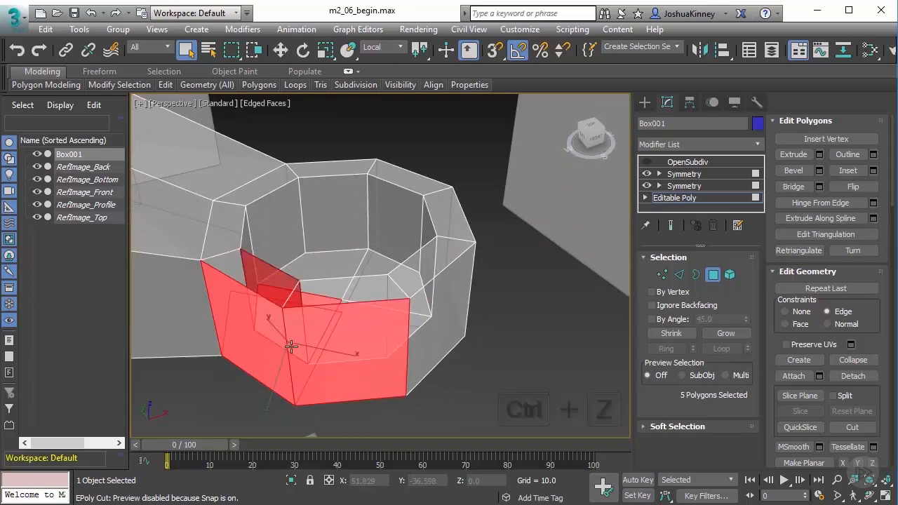
pyautogui.press('ctrl+z')
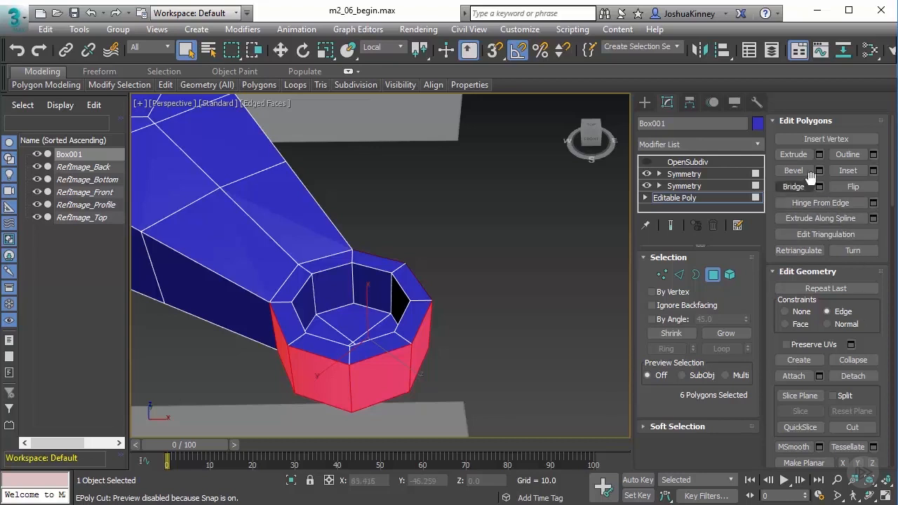
# Step: Extrude the six hub side faces by 6.0, comparing Group and Local Normal types
pyautogui.click(818, 154)
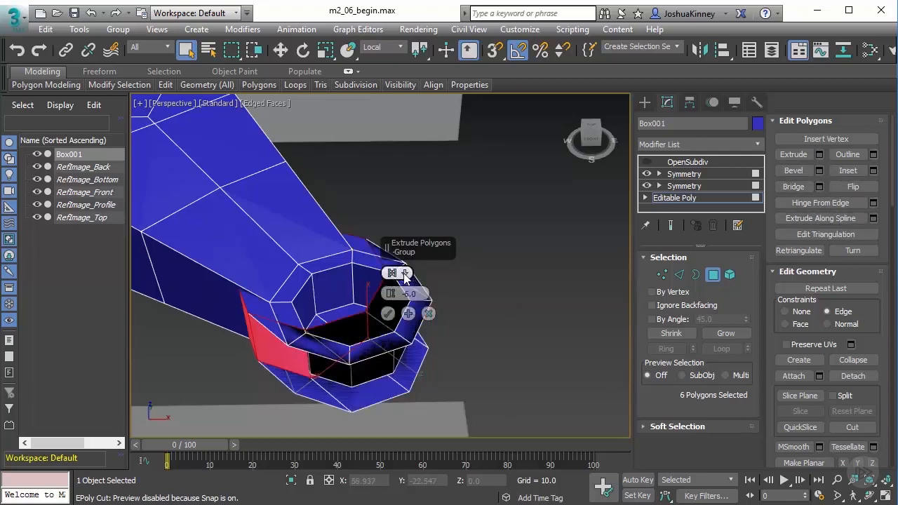
pyautogui.click(407, 273)
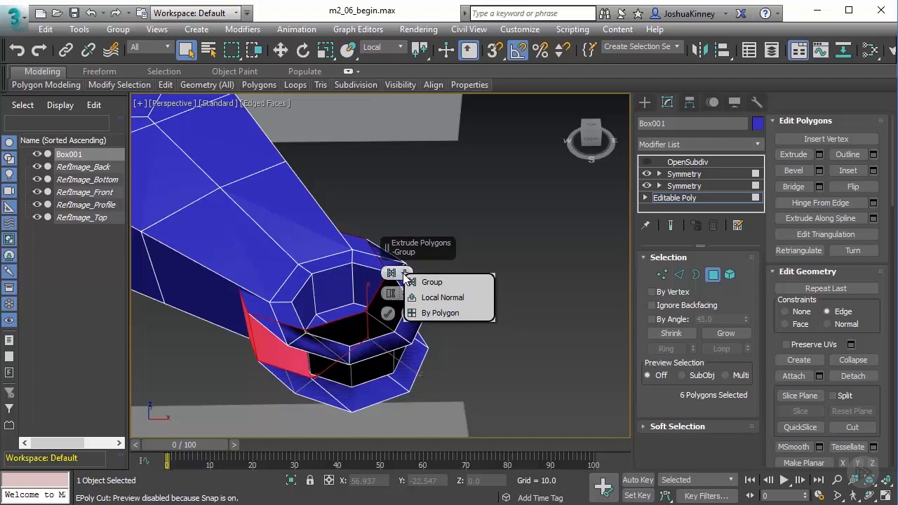
pyautogui.click(442, 297)
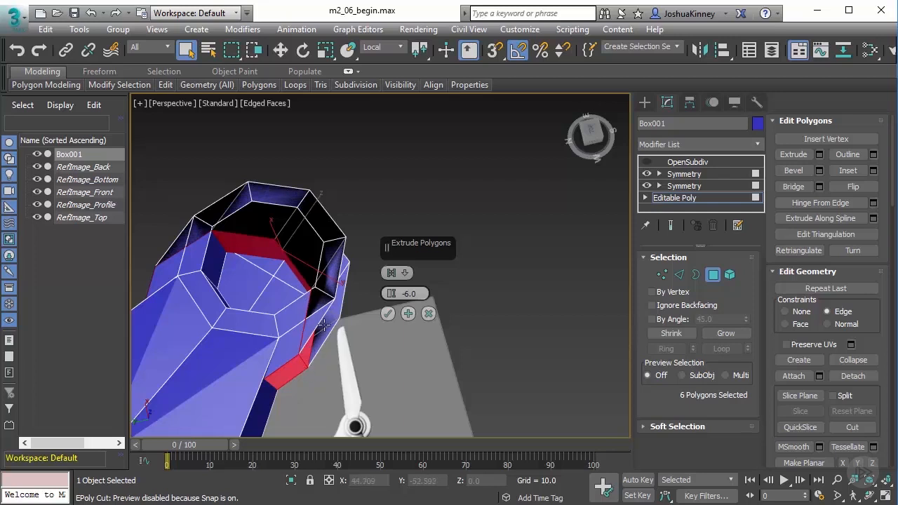
pyautogui.moveTo(319, 301)
pyautogui.write('6')
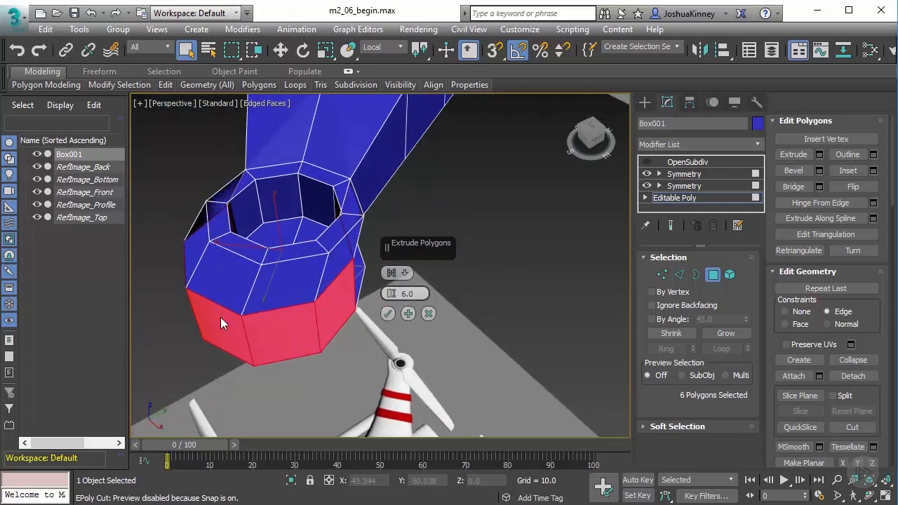
pyautogui.moveTo(260, 246)
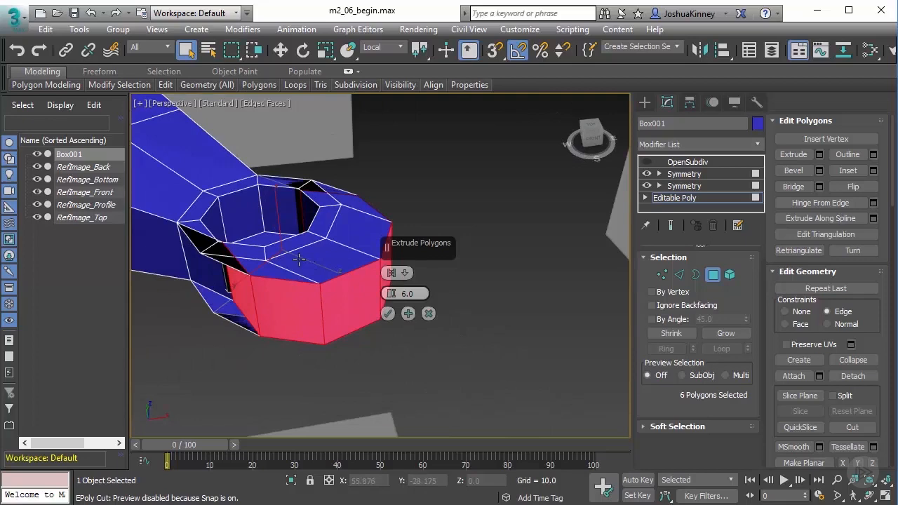
pyautogui.moveTo(298, 260); pyautogui.dragTo(330, 327)
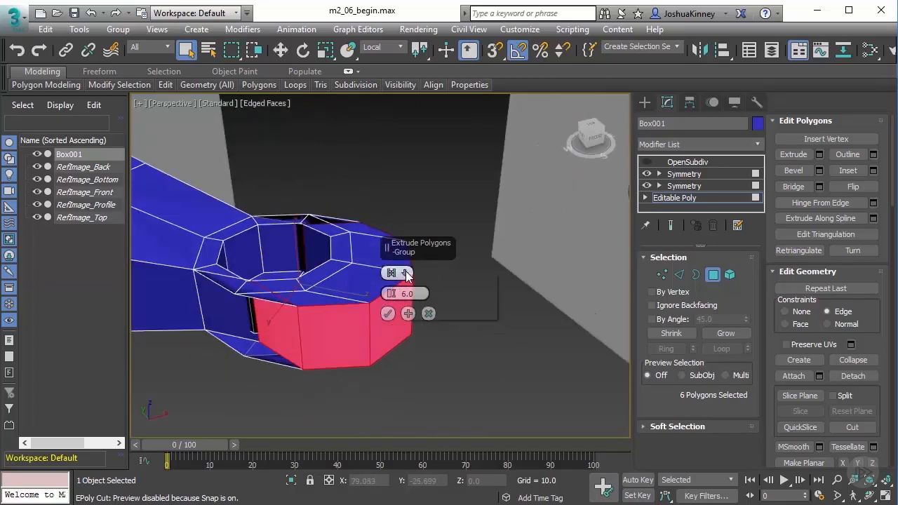
pyautogui.click(400, 272)
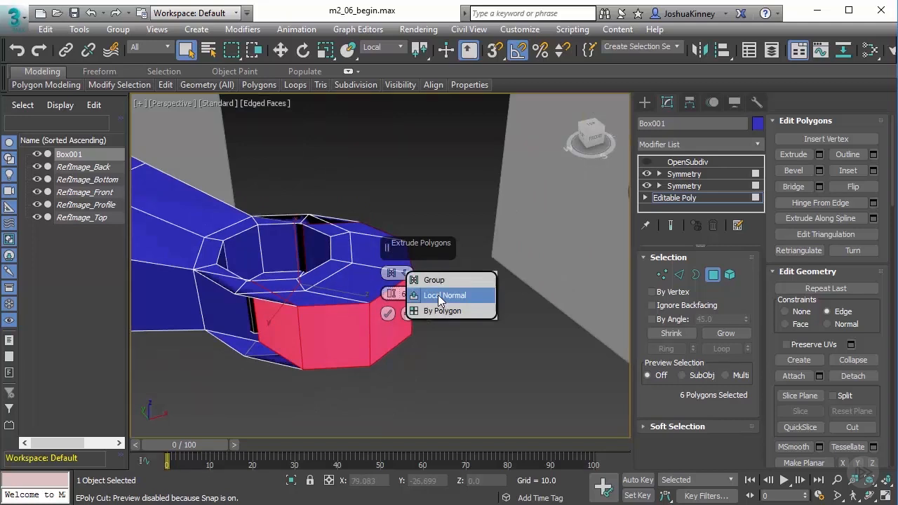
pyautogui.click(444, 295)
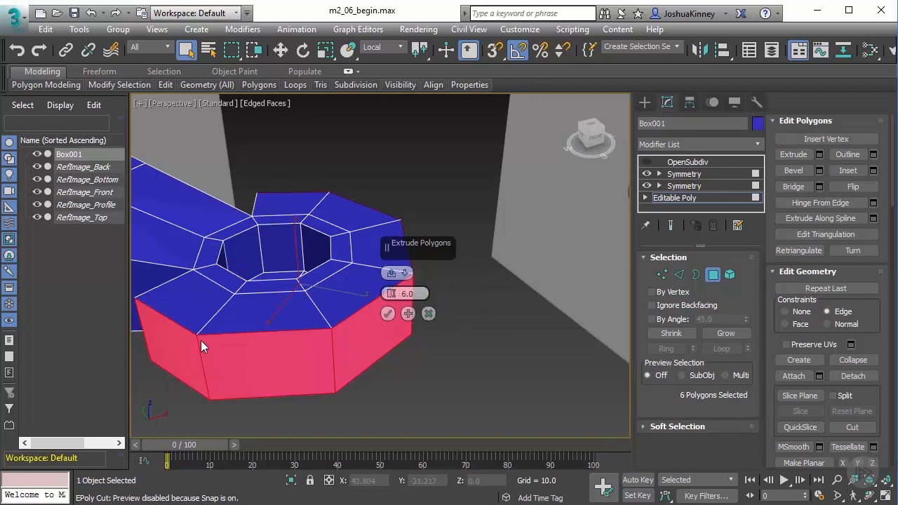
pyautogui.moveTo(204, 346); pyautogui.dragTo(344, 374)
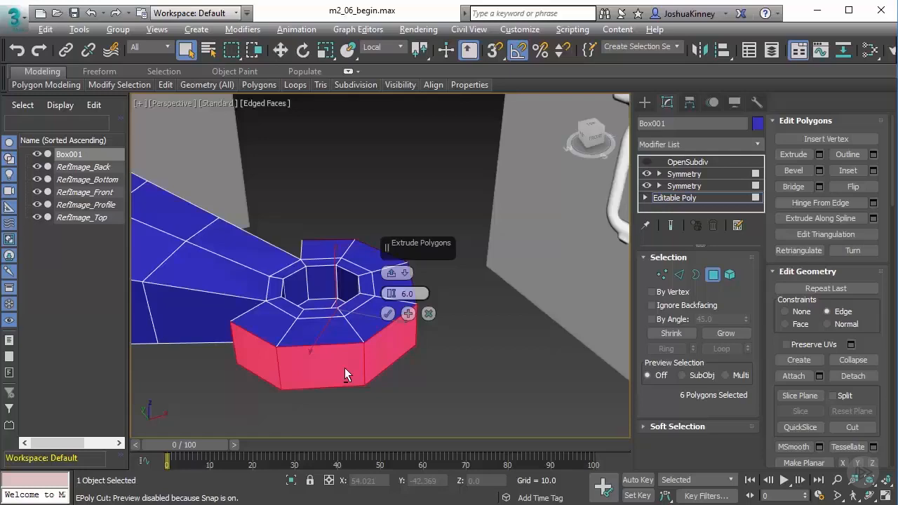
pyautogui.moveTo(344, 372); pyautogui.dragTo(397, 354)
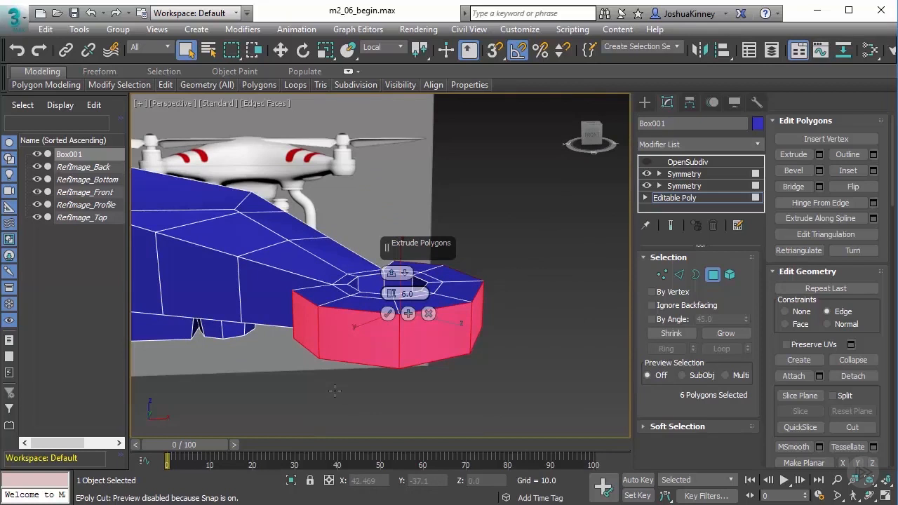
pyautogui.moveTo(324, 390)
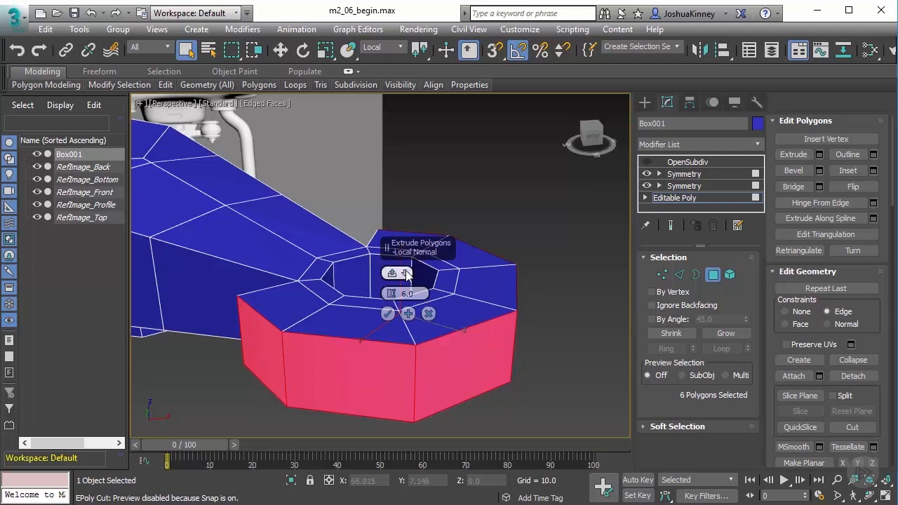
pyautogui.click(391, 273)
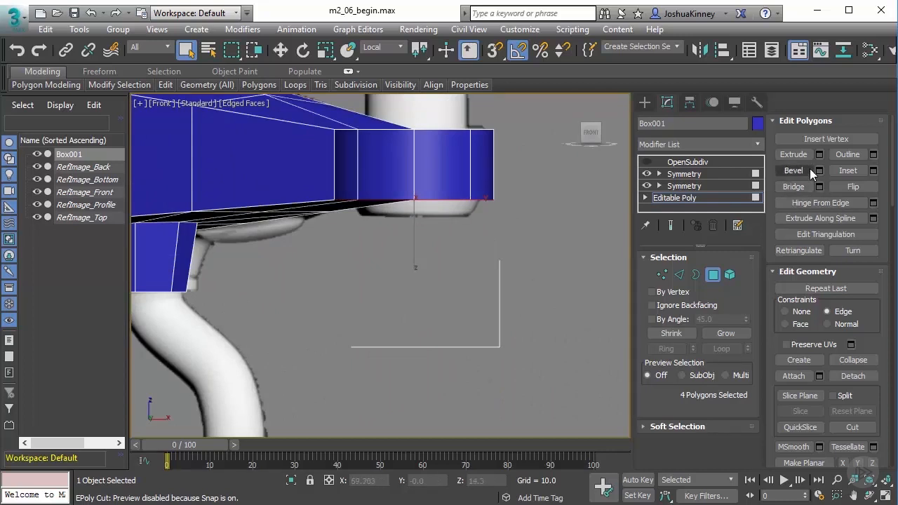
pyautogui.moveTo(818, 171)
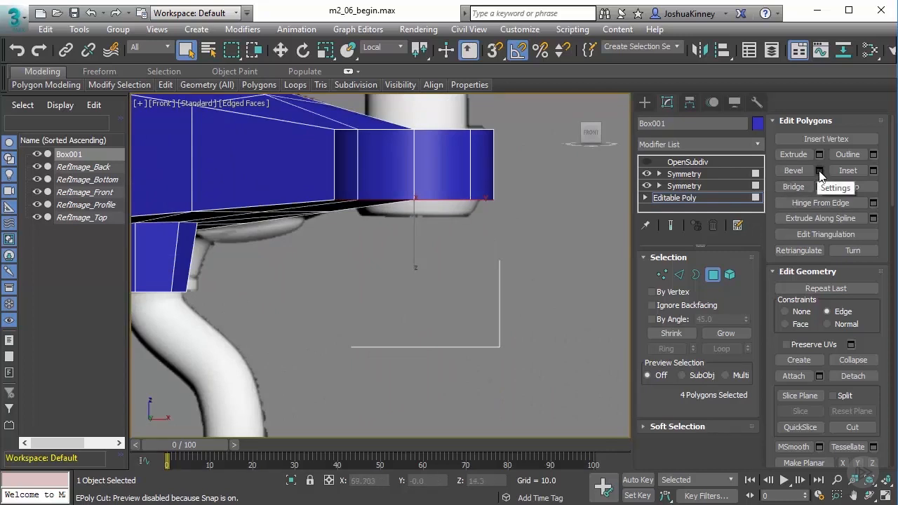
# Step: Bevel the underside polygons by polygon with Height 2.0 and Outline -1.0
pyautogui.click(819, 169)
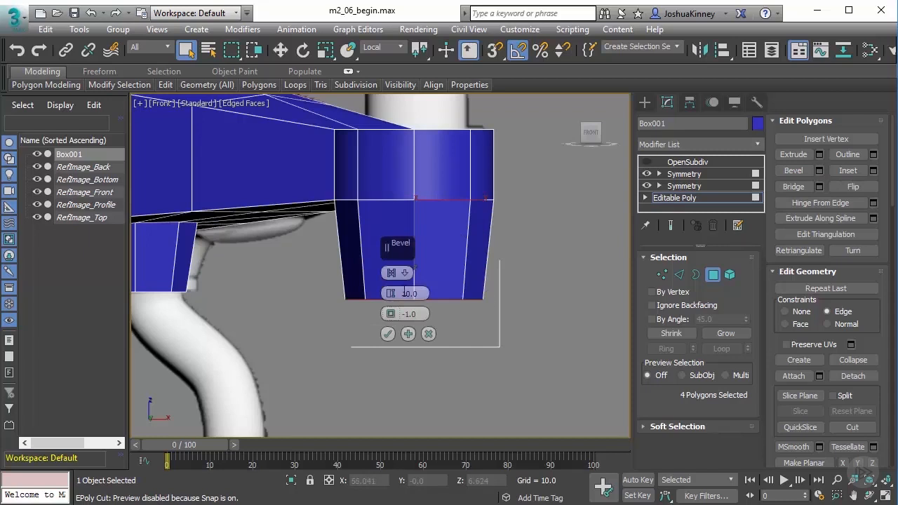
pyautogui.click(392, 272)
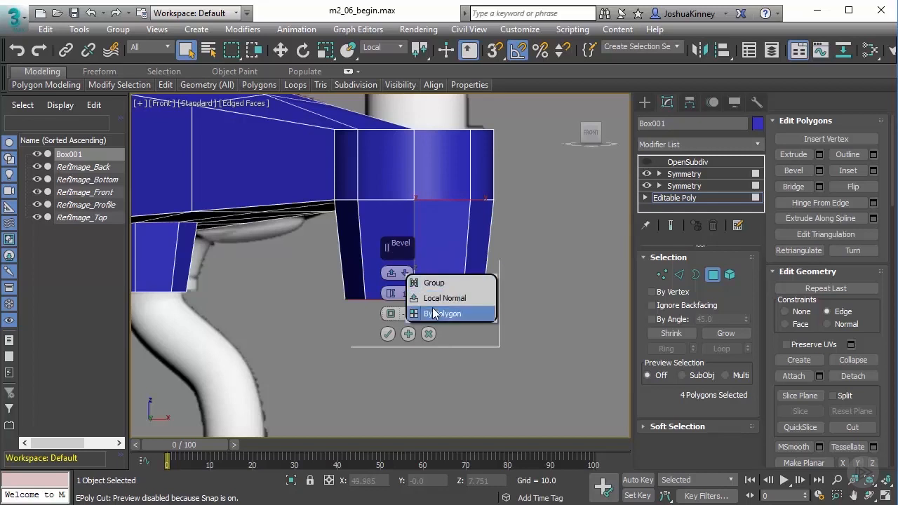
pyautogui.click(442, 314)
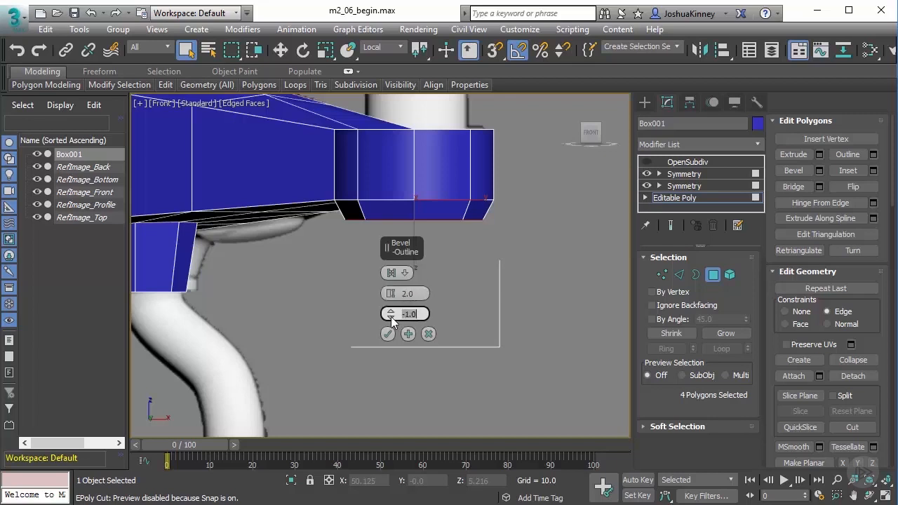
pyautogui.moveTo(400, 262)
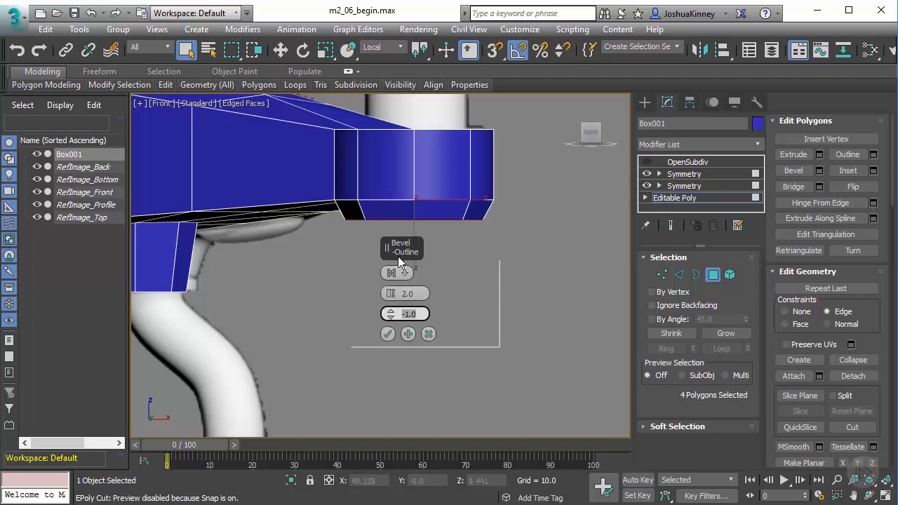
pyautogui.moveTo(391, 314); pyautogui.dragTo(391, 322)
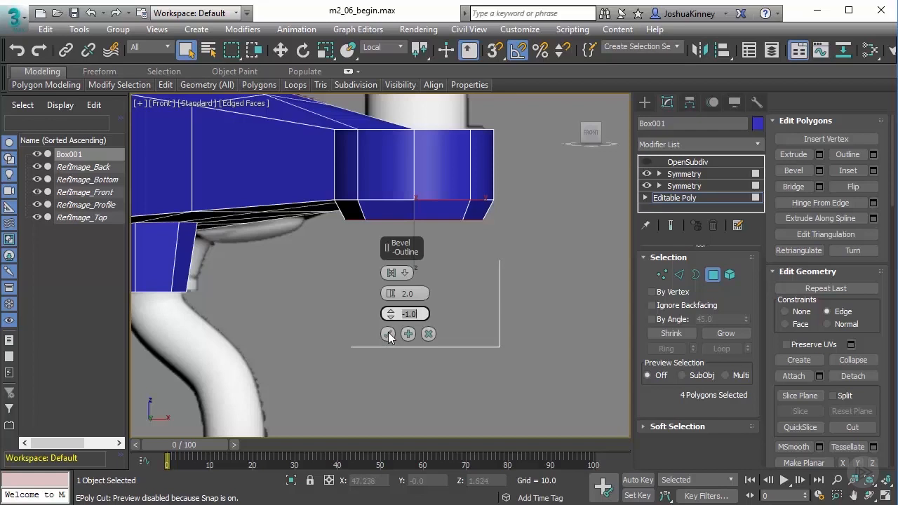
pyautogui.click(387, 333)
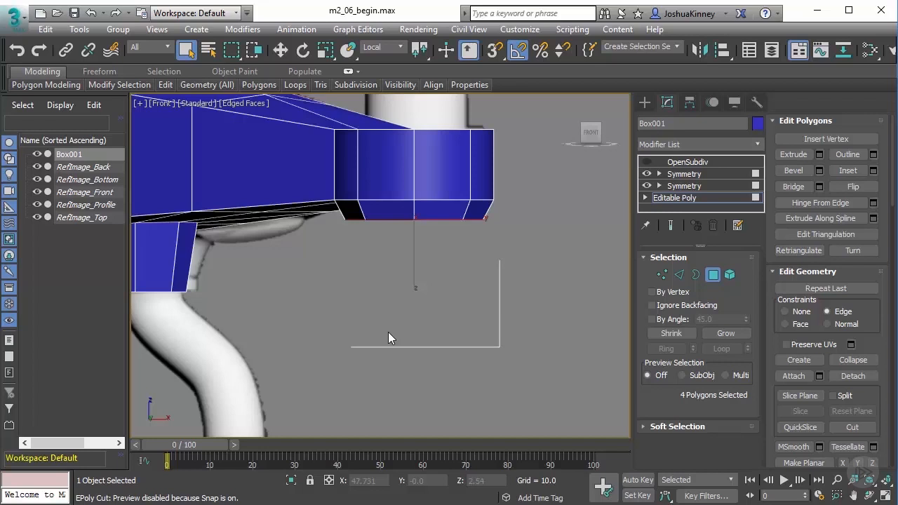
pyautogui.moveTo(392, 337); pyautogui.dragTo(449, 268)
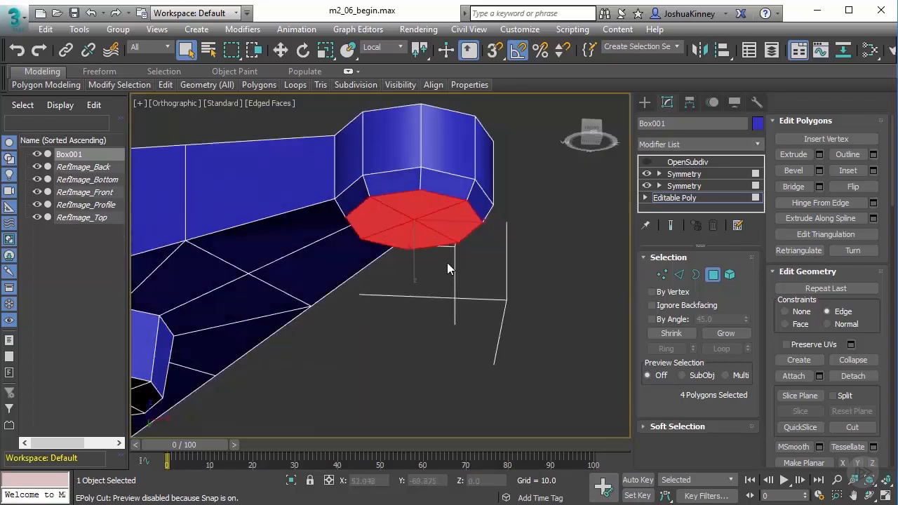
pyautogui.press('ctrl+z')
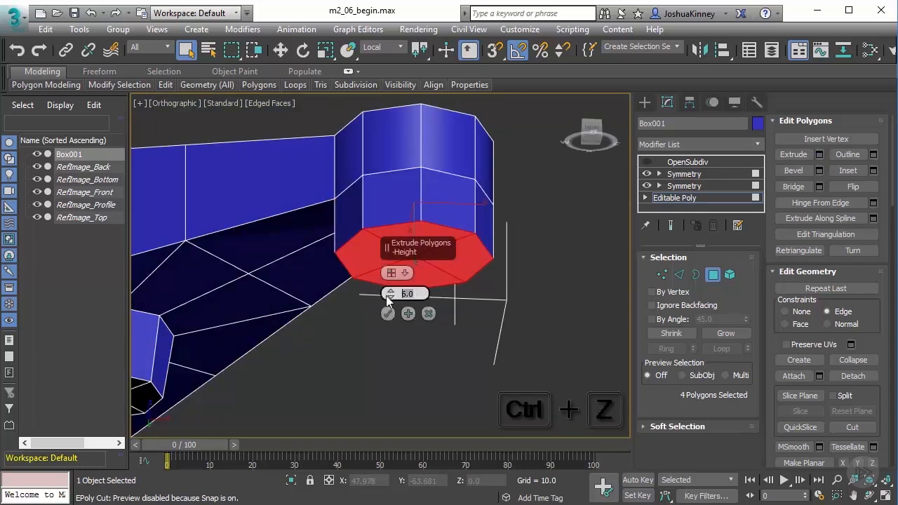
pyautogui.press('ctrl+z')
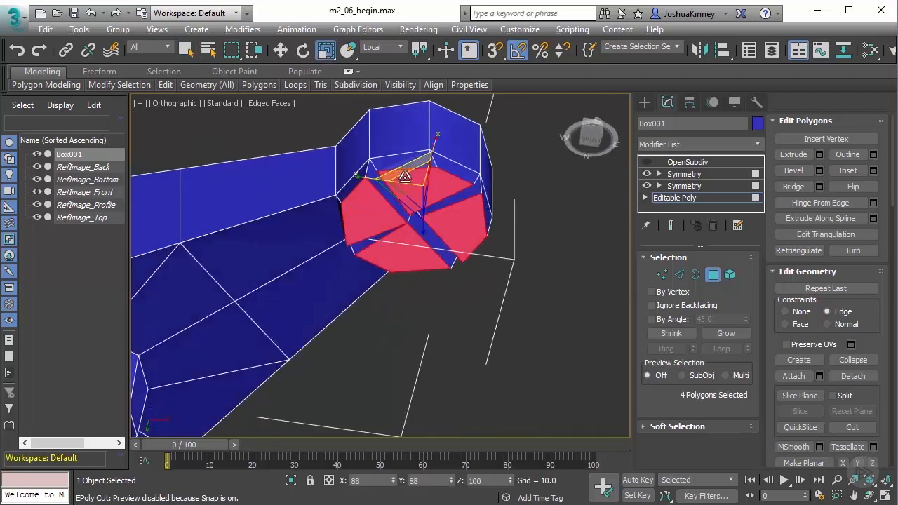
pyautogui.press('ctrl+z')
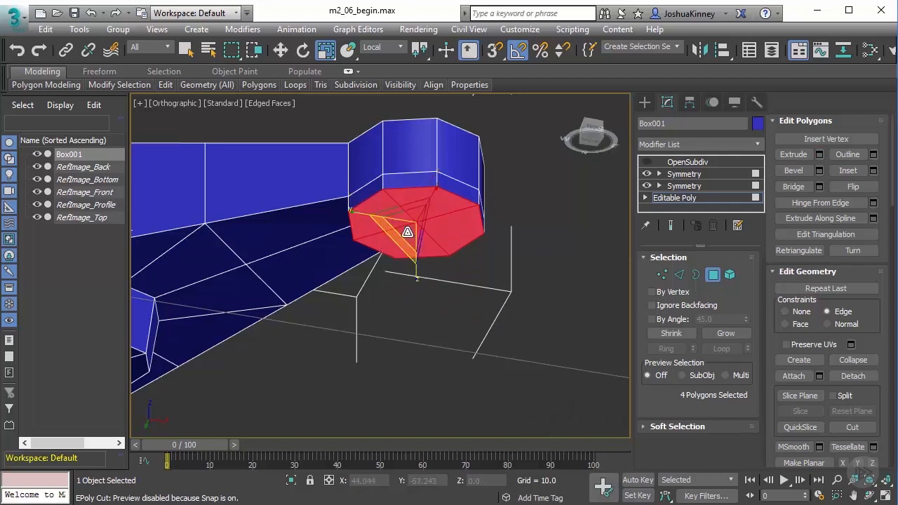
pyautogui.press('ctrl+z')
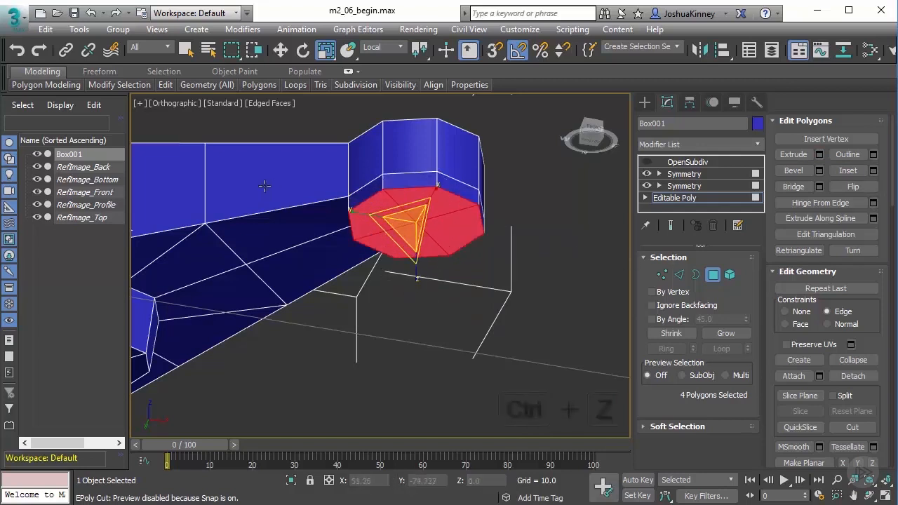
pyautogui.press('ctrl+z')
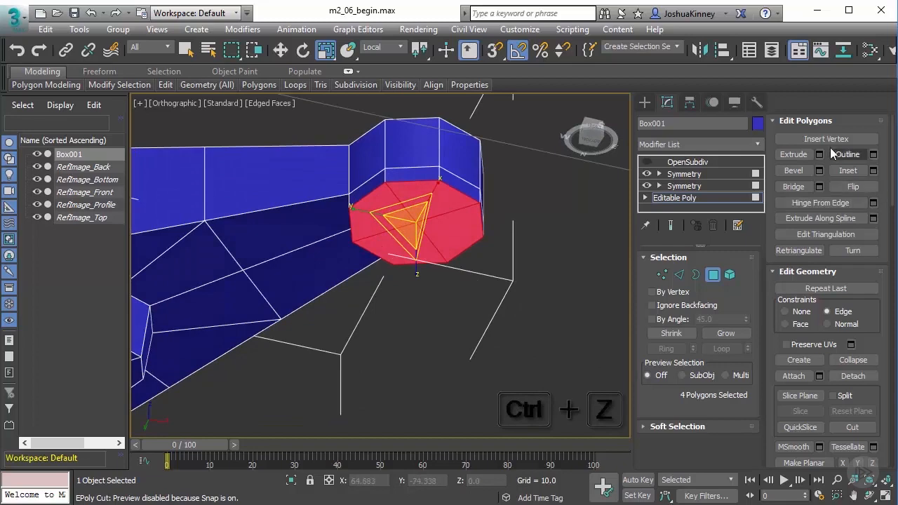
pyautogui.press('ctrl+z')
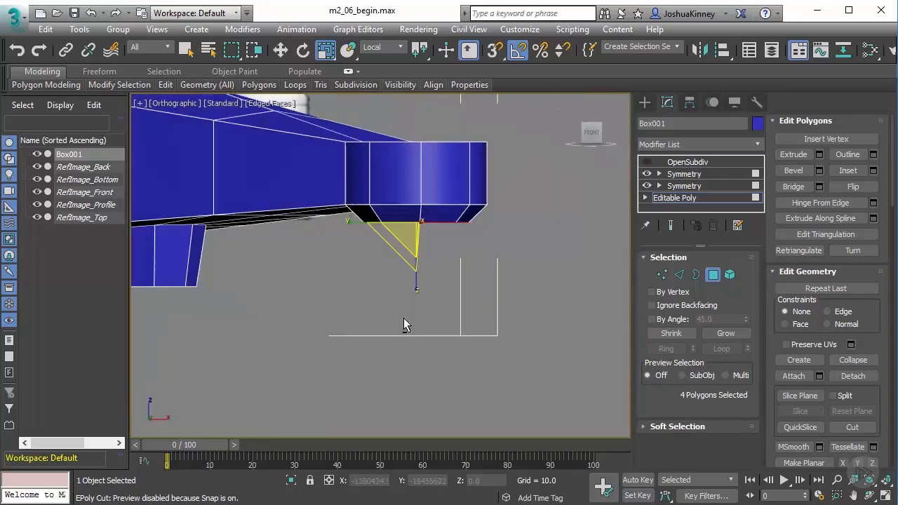
pyautogui.moveTo(431, 278)
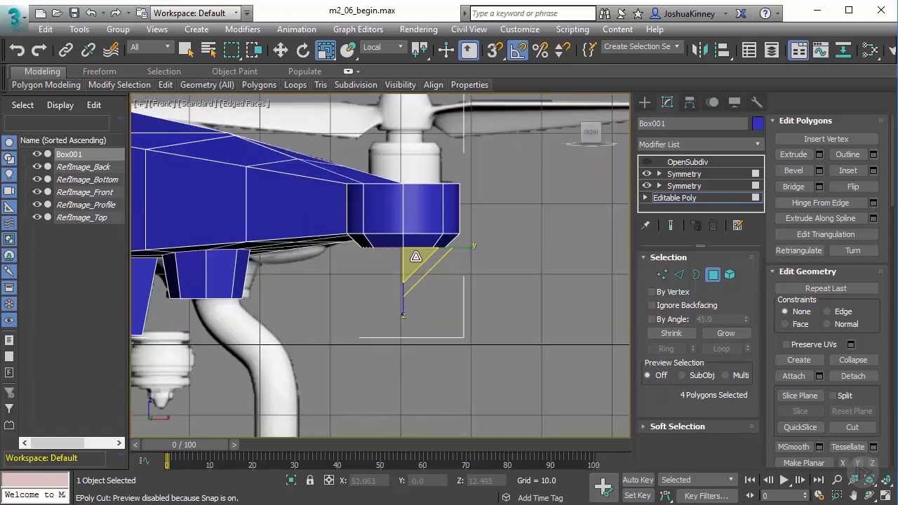
pyautogui.press('alt+x')
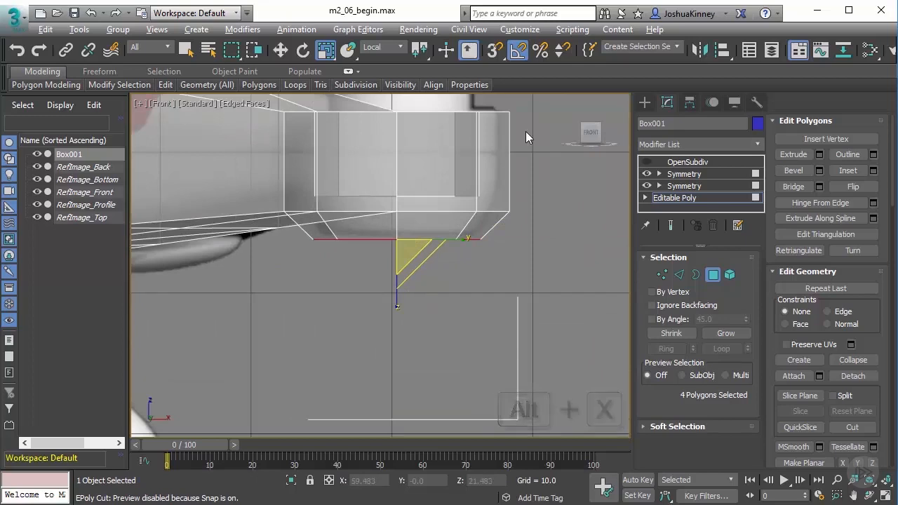
pyautogui.press('alt+x')
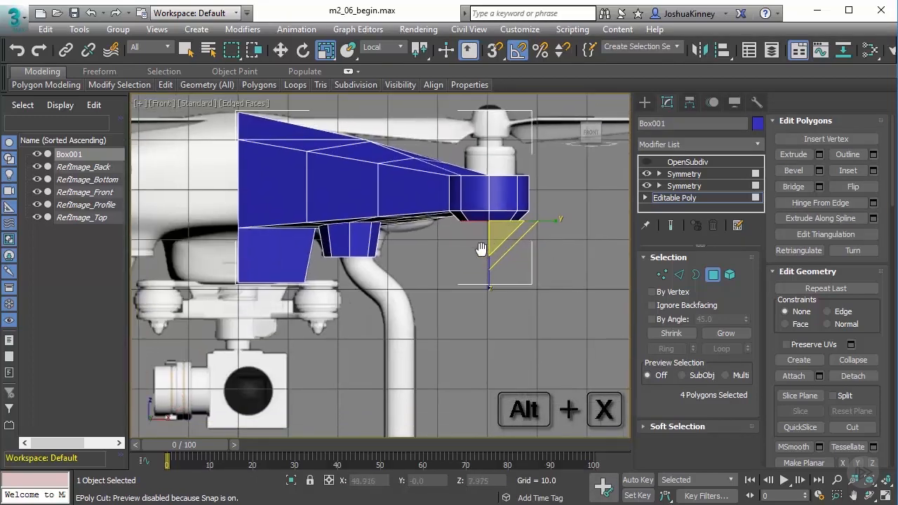
pyautogui.press('alt+x')
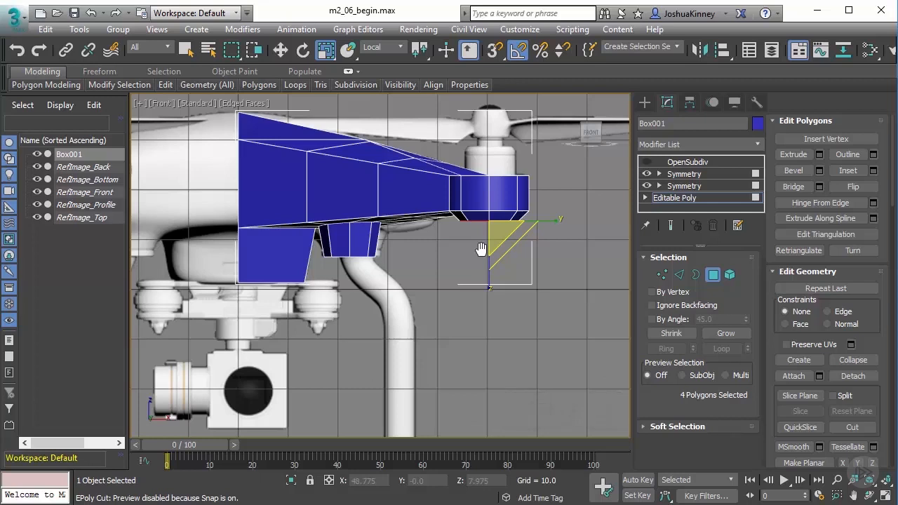